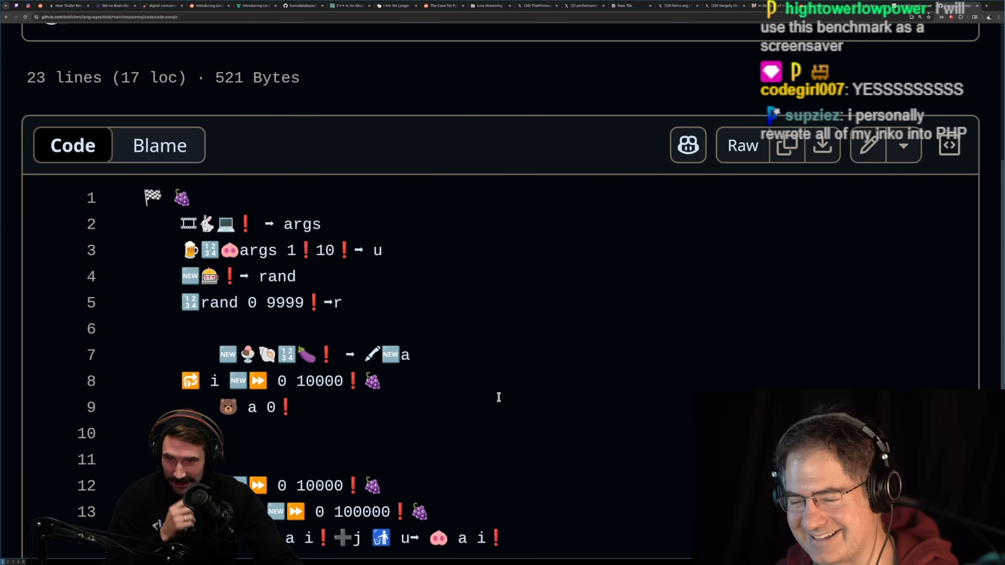
pyautogui.scroll(-3)
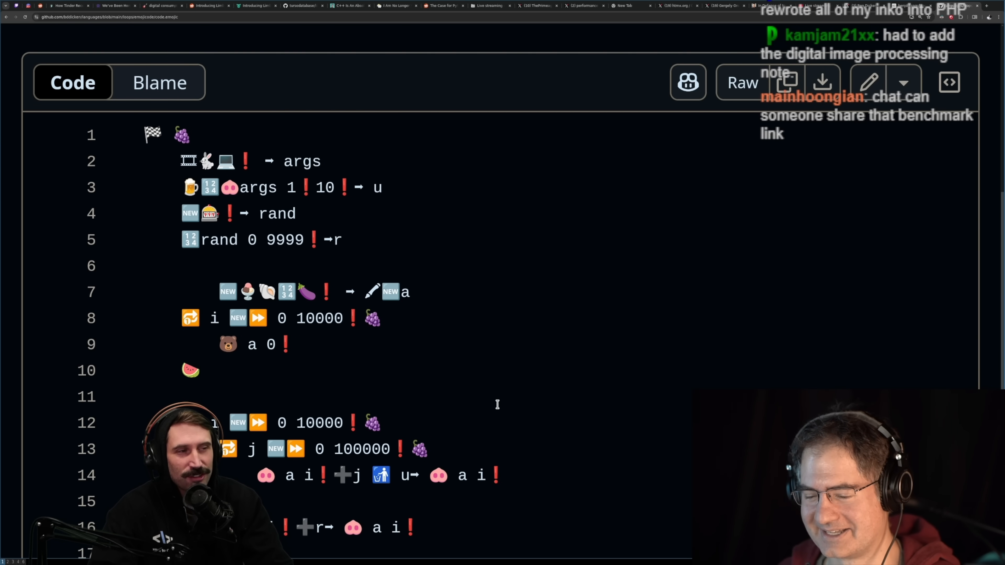
pyautogui.moveTo(494, 404)
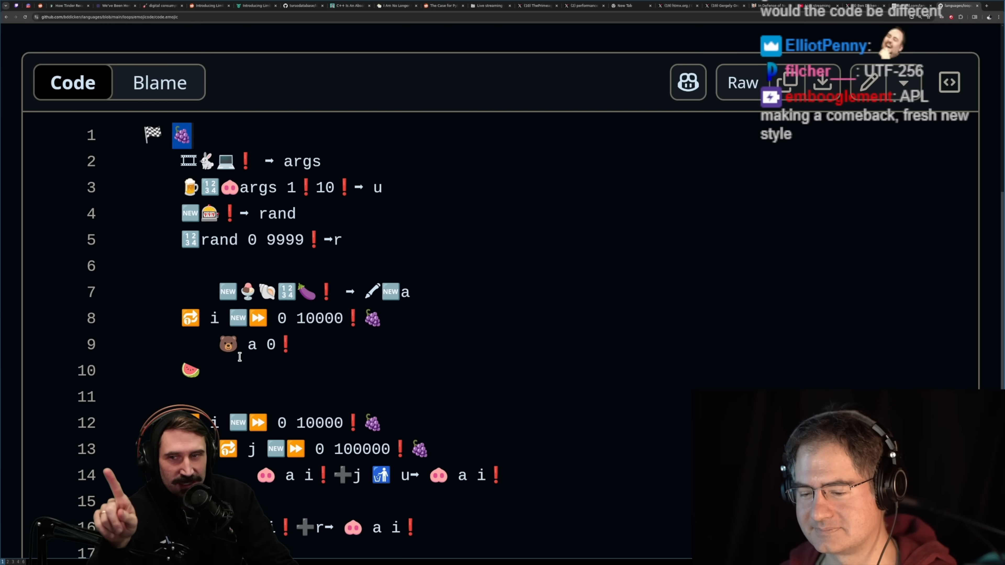
pyautogui.scroll(-3)
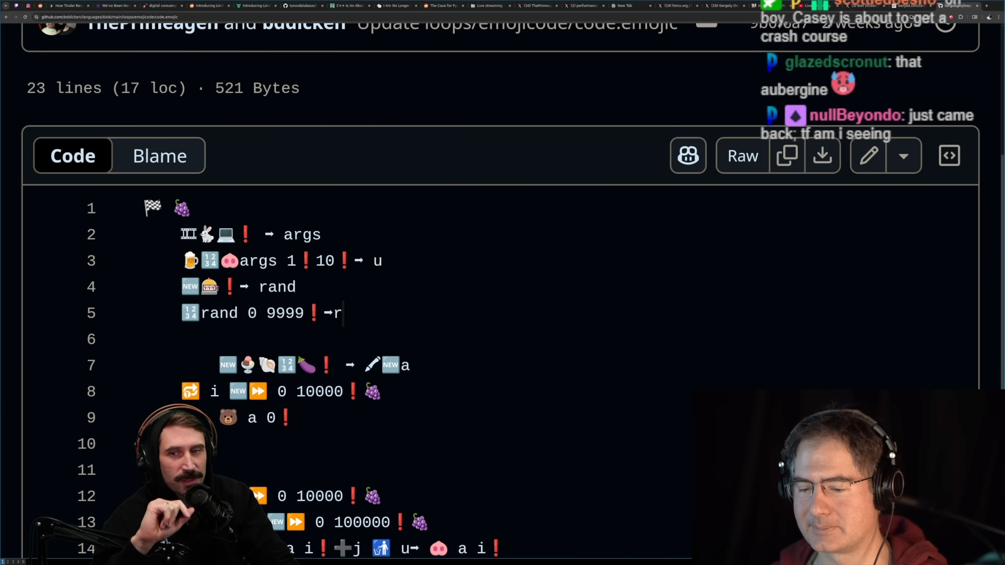
pyautogui.moveTo(182, 234); pyautogui.dragTo(324, 235)
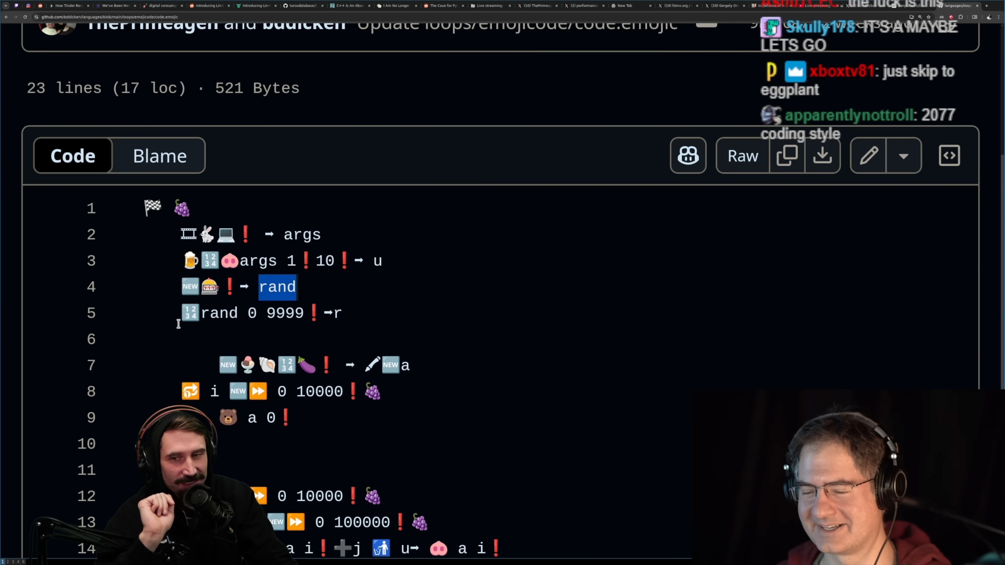
pyautogui.doubleClick(219, 314)
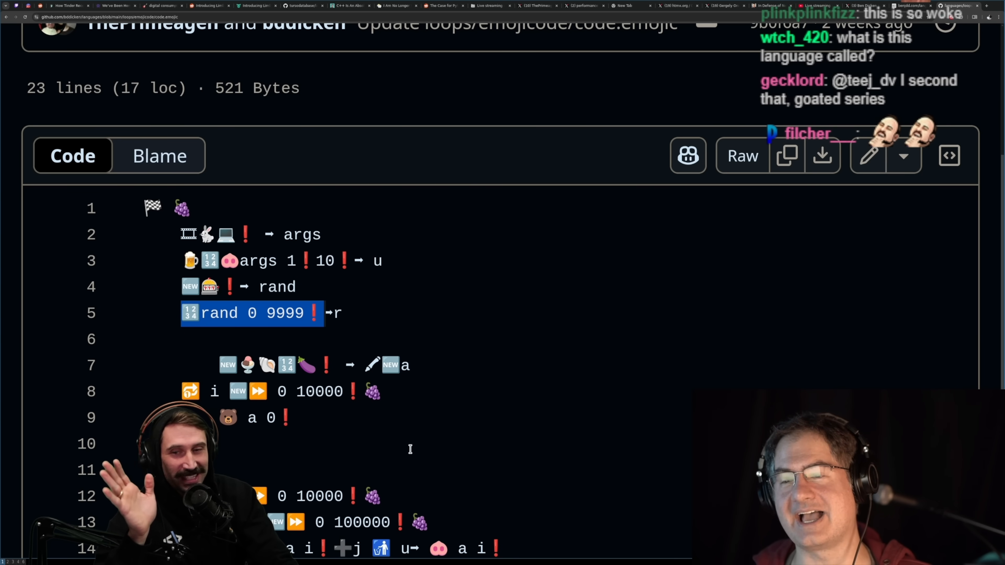
pyautogui.scroll(-3)
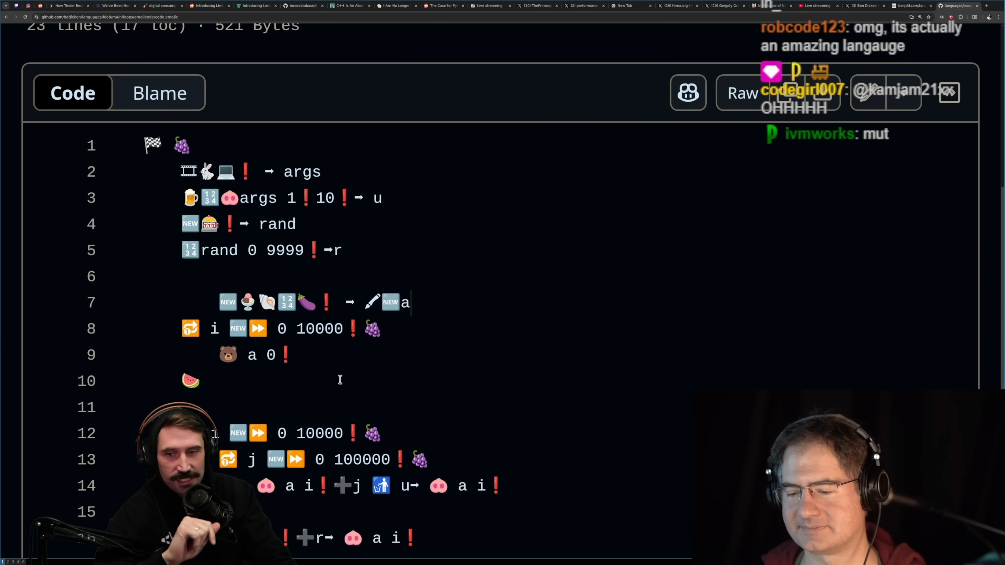
pyautogui.tripleClick(276, 329)
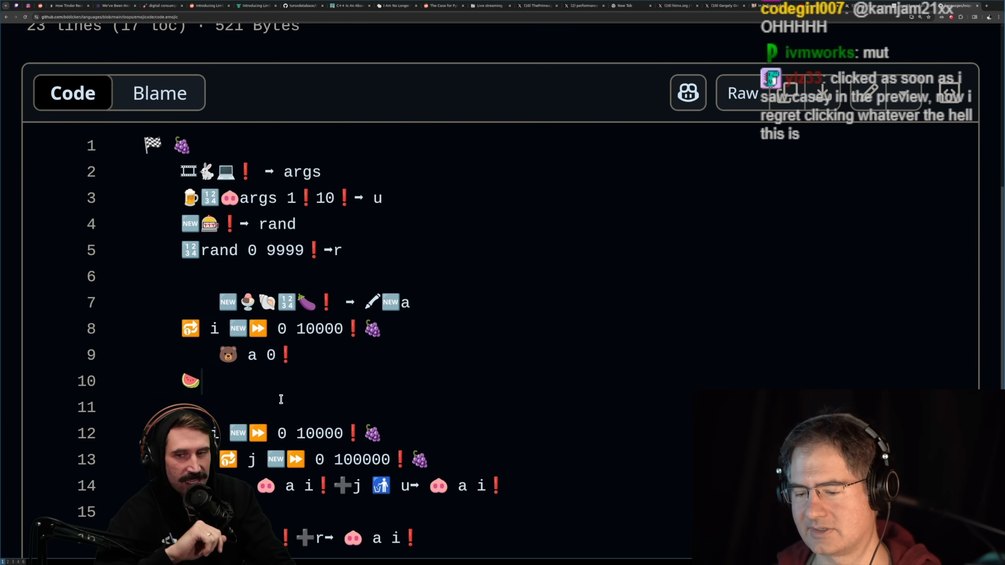
pyautogui.doubleClick(251, 354)
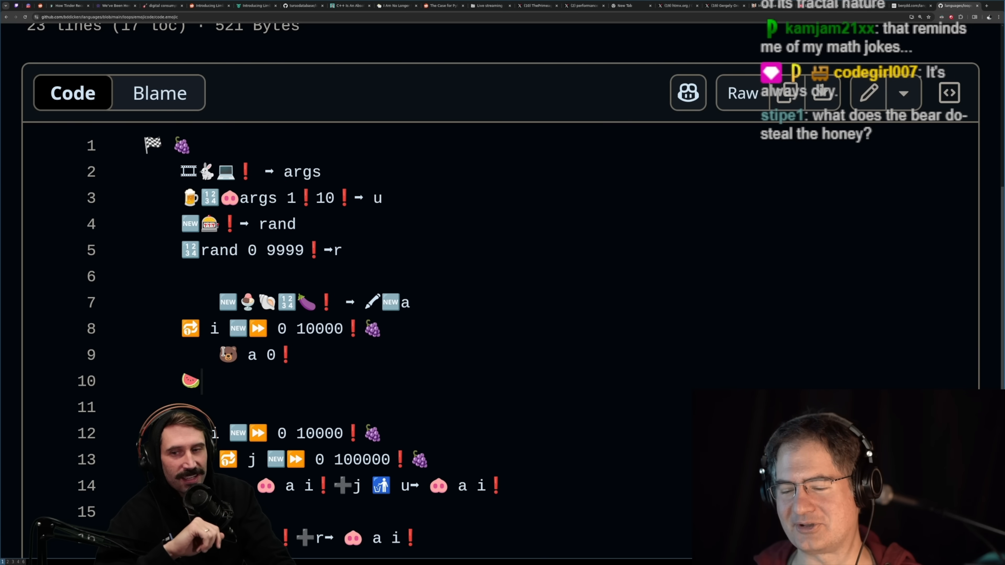
pyautogui.doubleClick(252, 355)
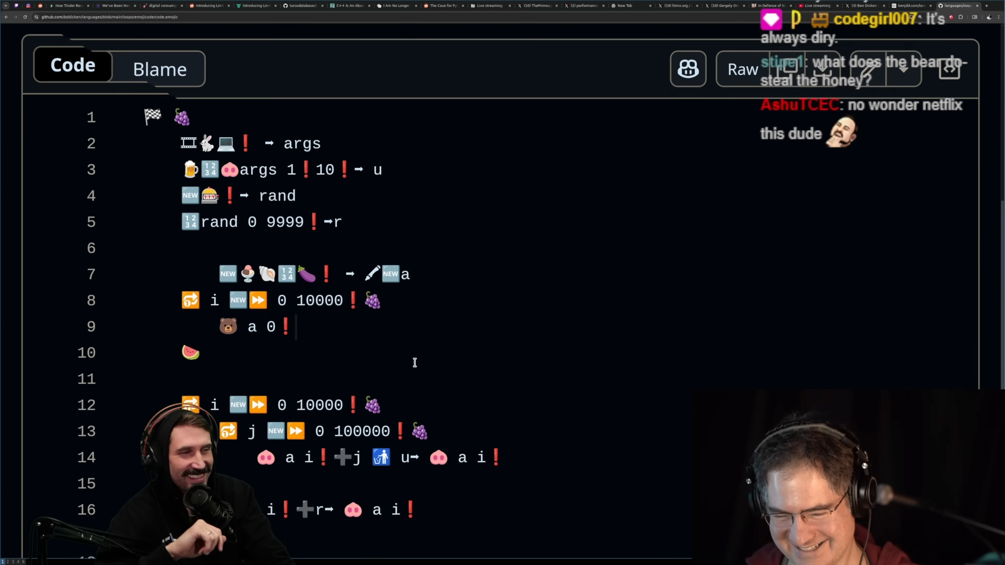
pyautogui.scroll(-3)
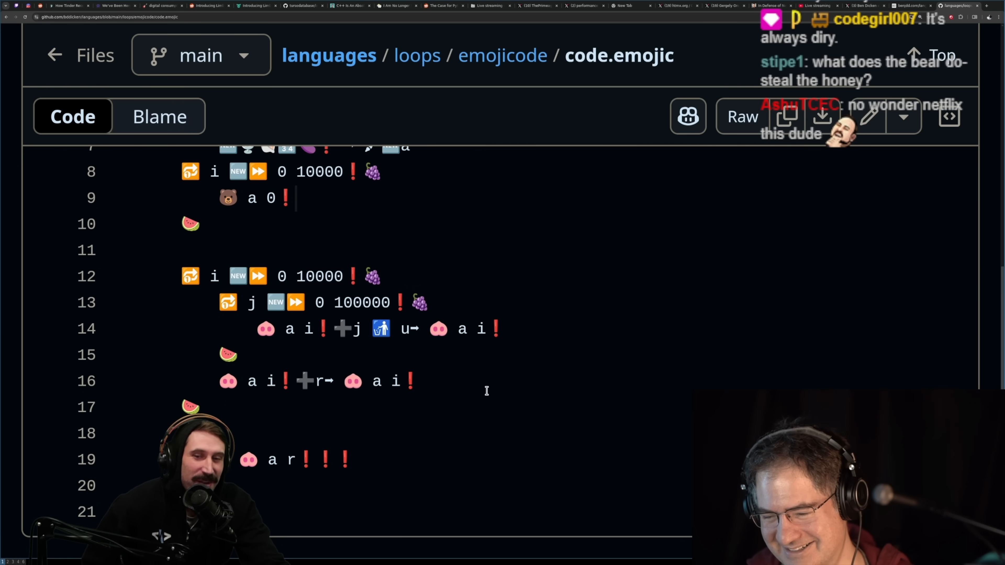
pyautogui.moveTo(277, 342)
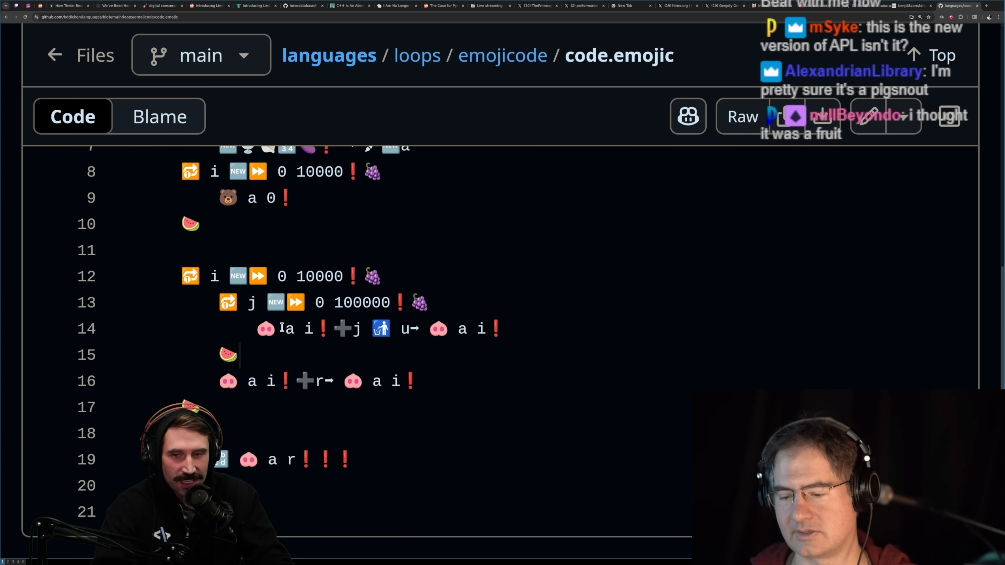
pyautogui.doubleClick(289, 329)
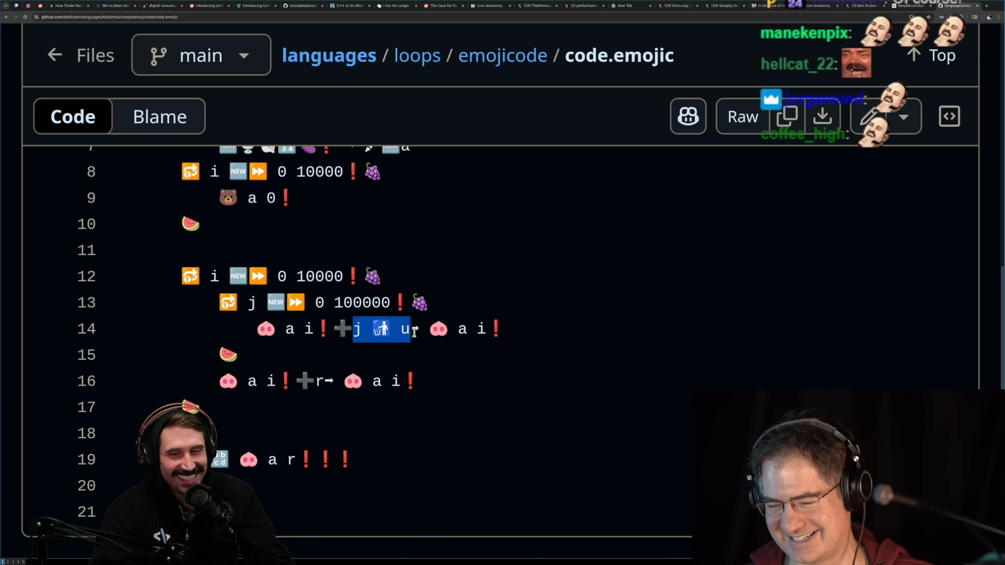
pyautogui.moveTo(404, 328); pyautogui.dragTo(263, 328)
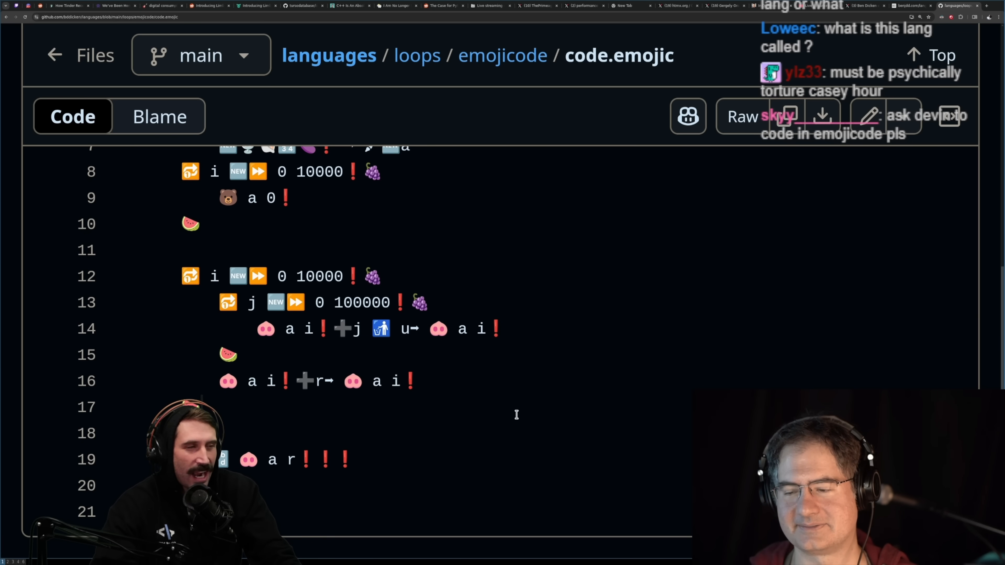
pyautogui.scroll(-3)
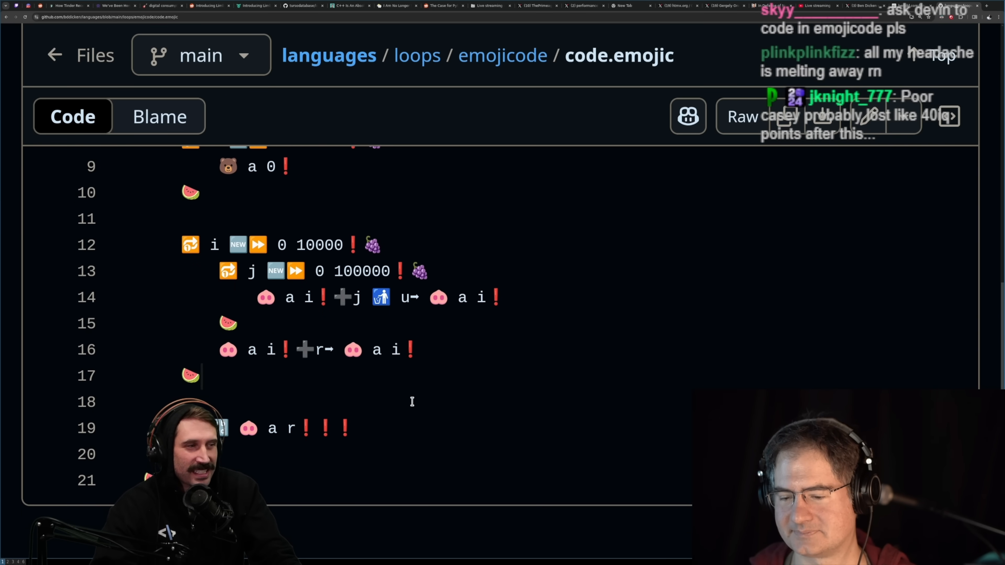
pyautogui.doubleClick(223, 350)
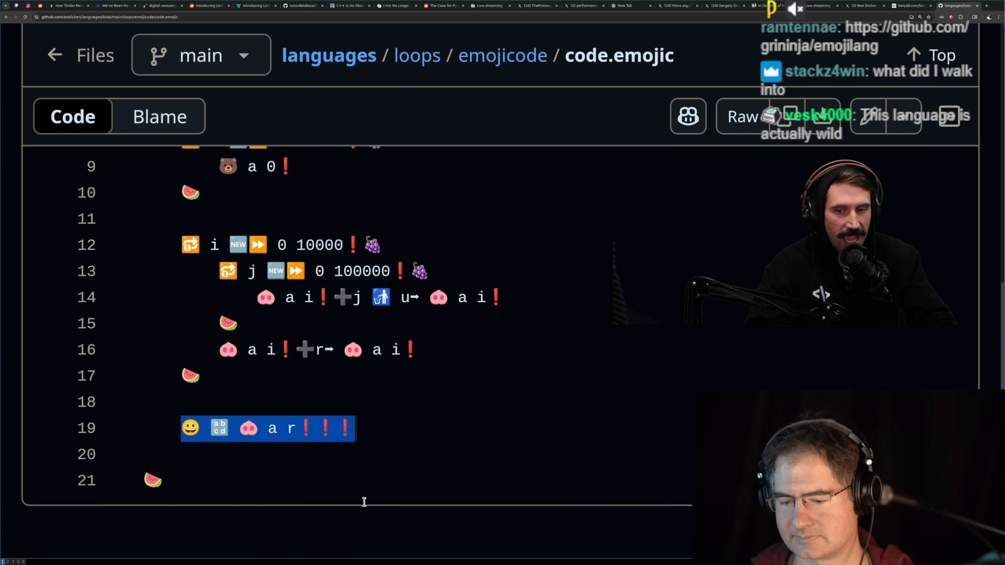
pyautogui.click(314, 429)
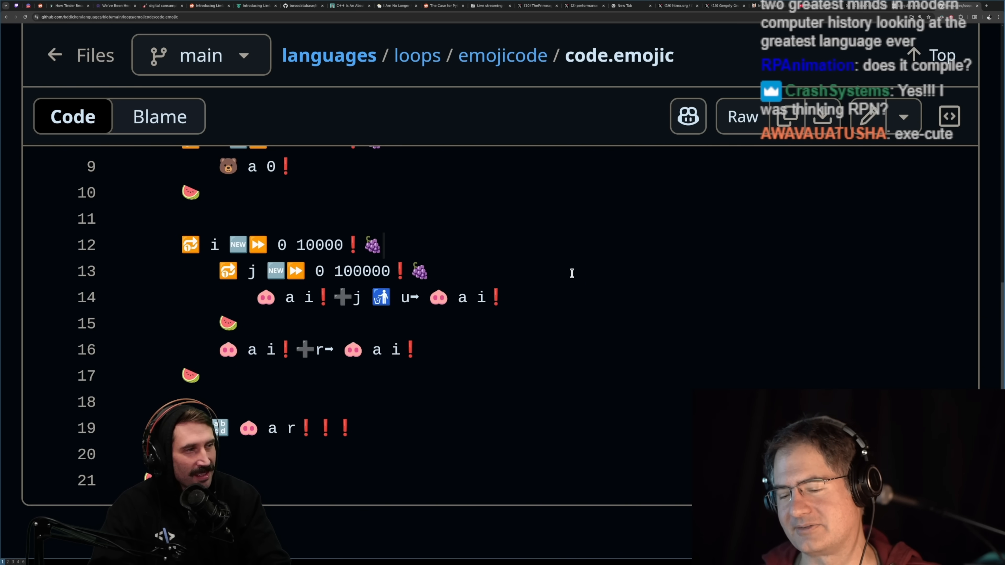
pyautogui.moveTo(583, 262)
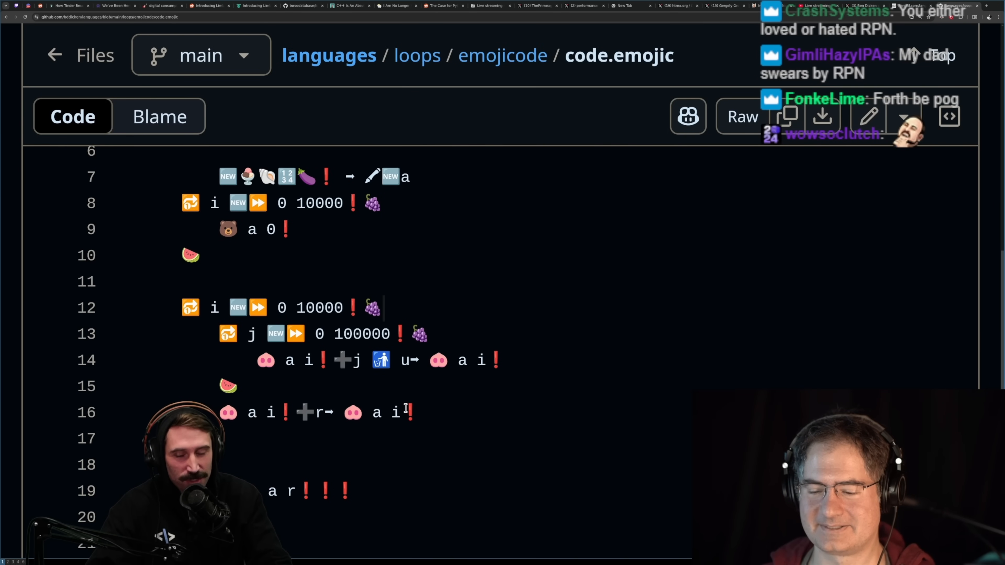
pyautogui.scroll(-3)
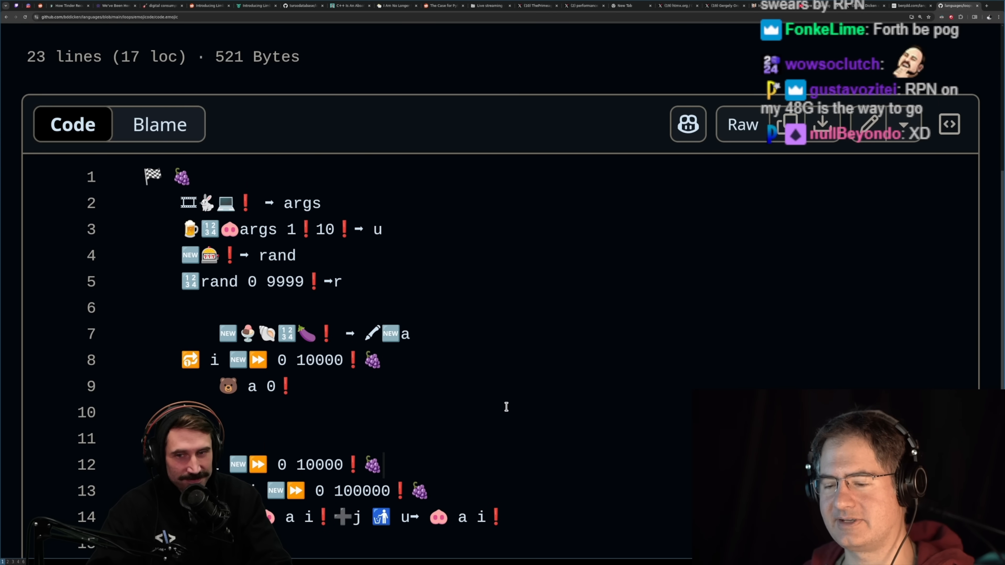
pyautogui.moveTo(466, 397)
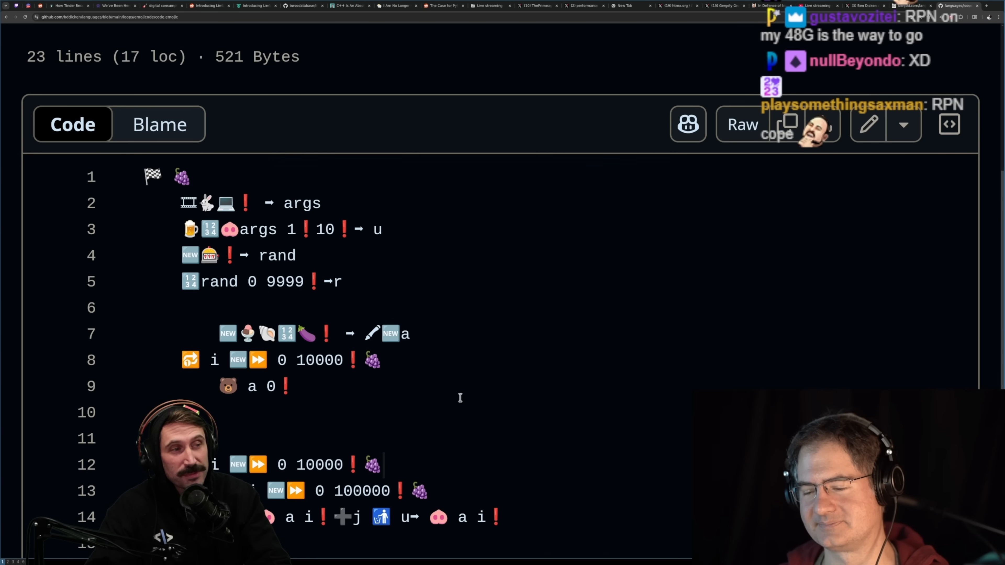
pyautogui.scroll(-3)
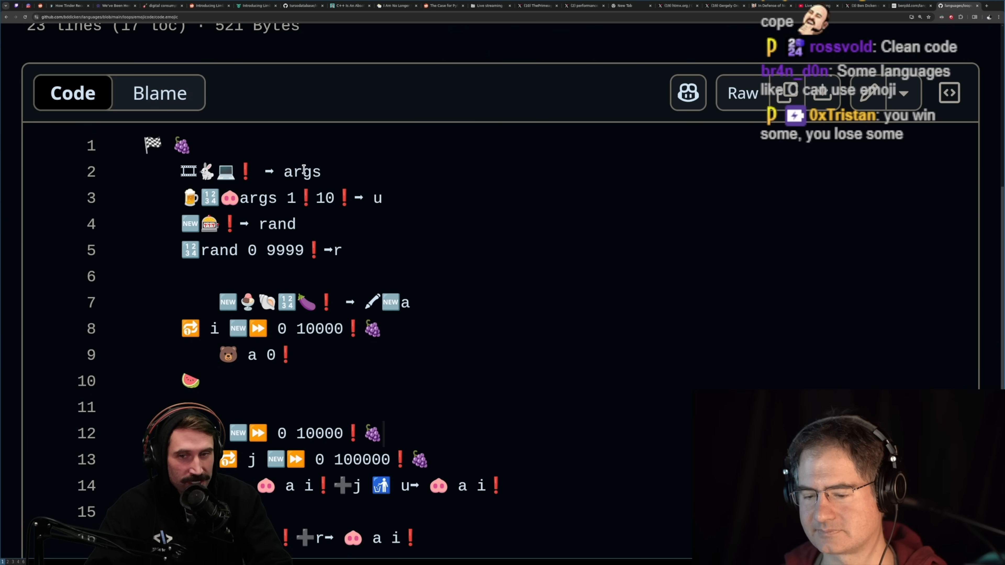
pyautogui.doubleClick(301, 171)
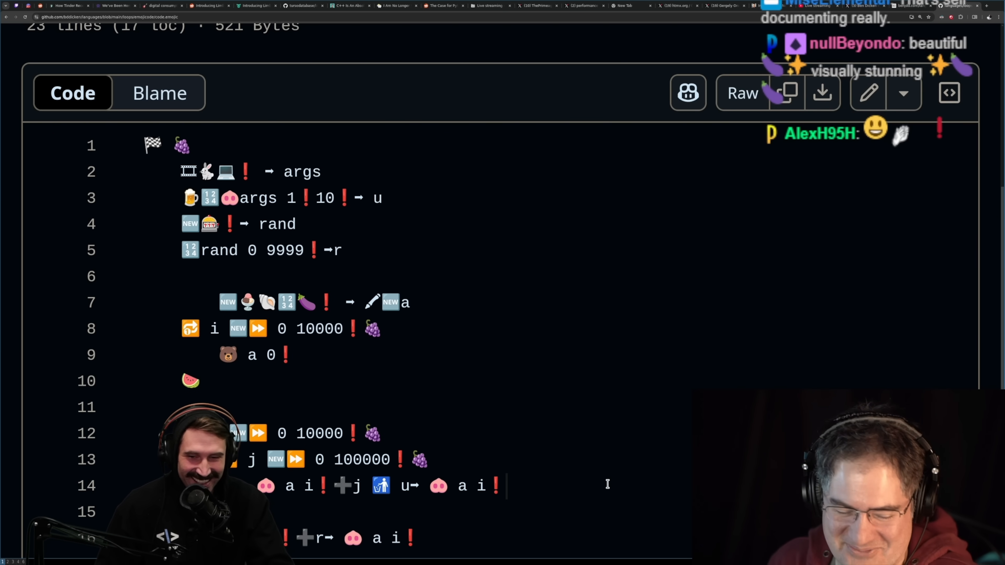
pyautogui.scroll(-3)
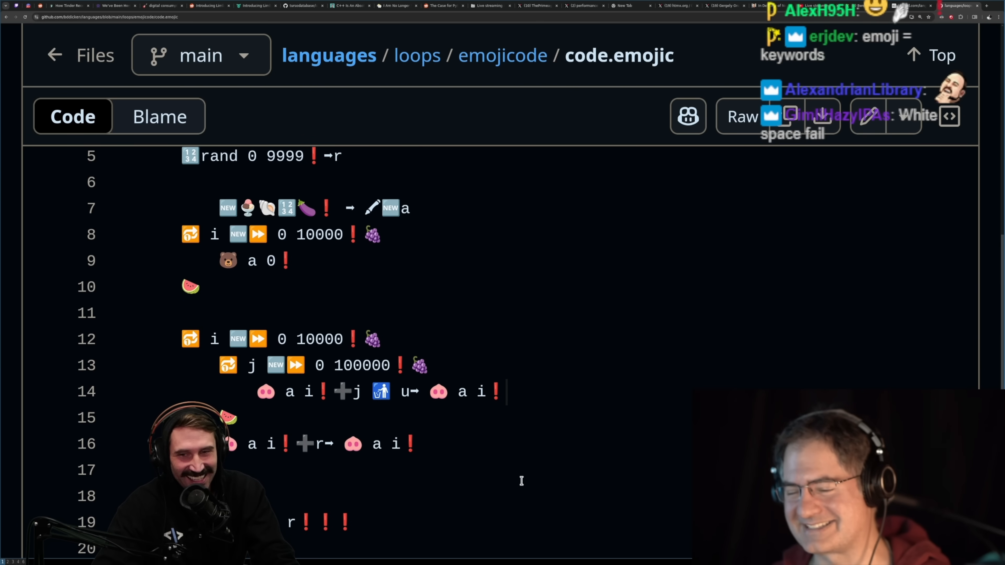
pyautogui.scroll(3)
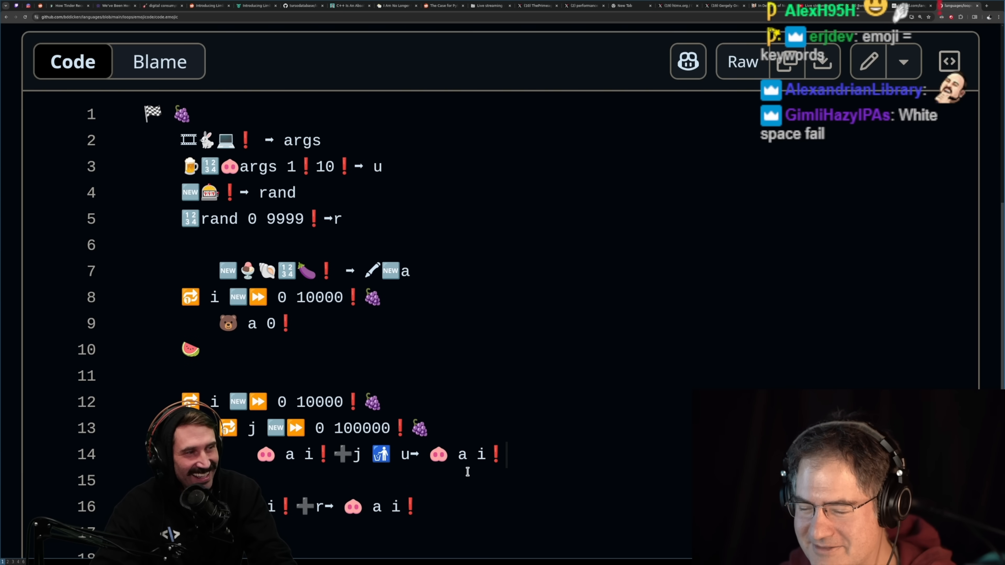